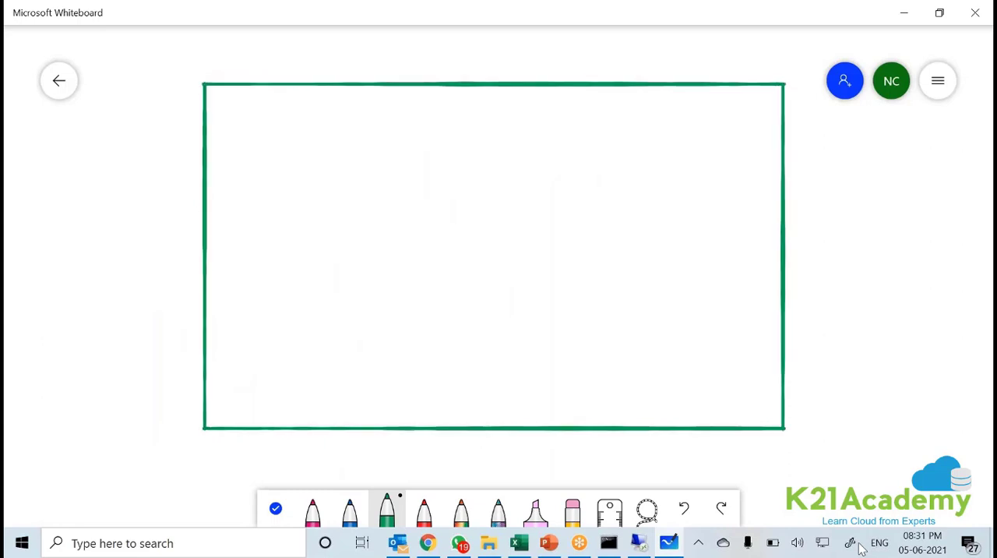
Draw three green boxes inside the frame and sketch a detailed blue volume in the first.
{"action": "left_click_drag", "start_coordinate": [238, 103], "coordinate": [359, 326]}
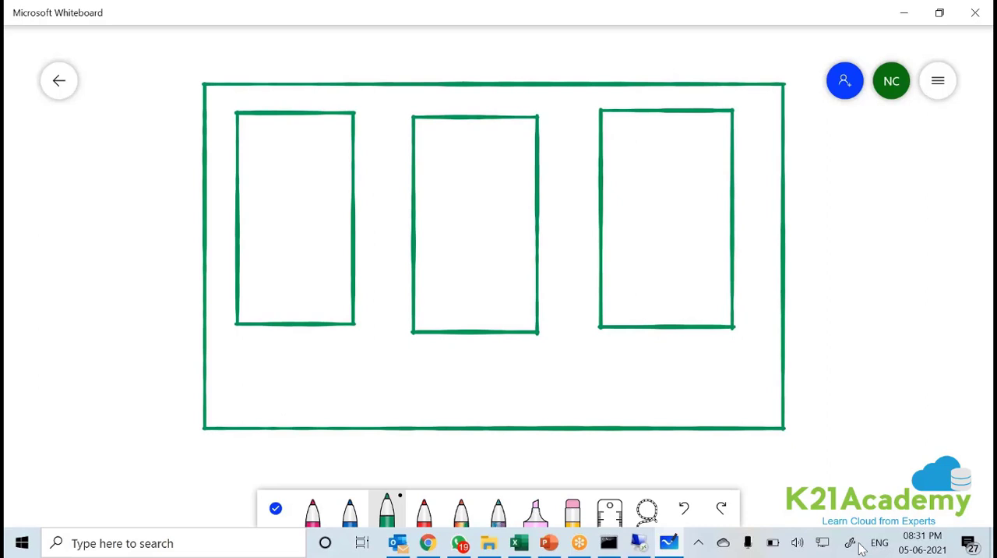
{"action": "left_click_drag", "start_coordinate": [264, 139], "coordinate": [261, 163]}
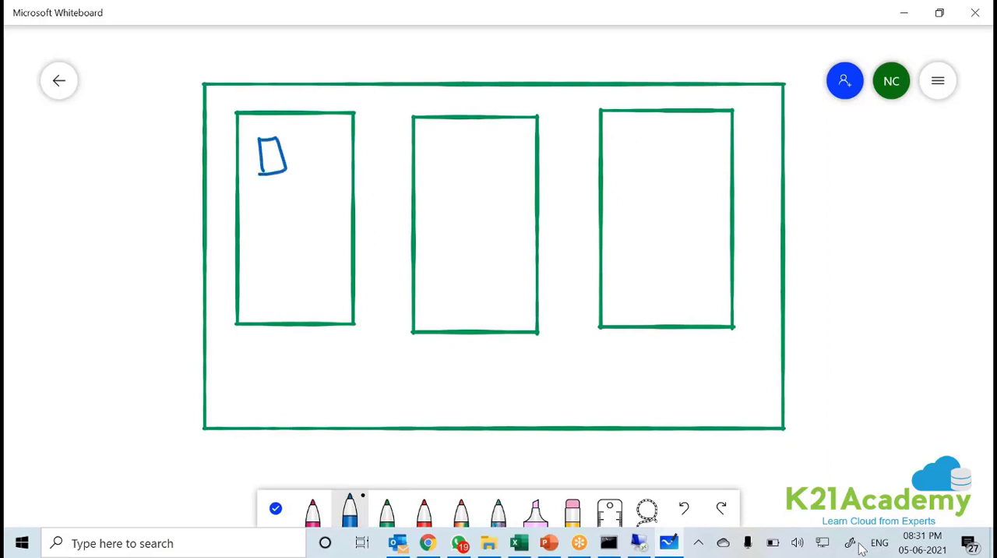
{"action": "left_click_drag", "start_coordinate": [277, 152], "coordinate": [284, 144]}
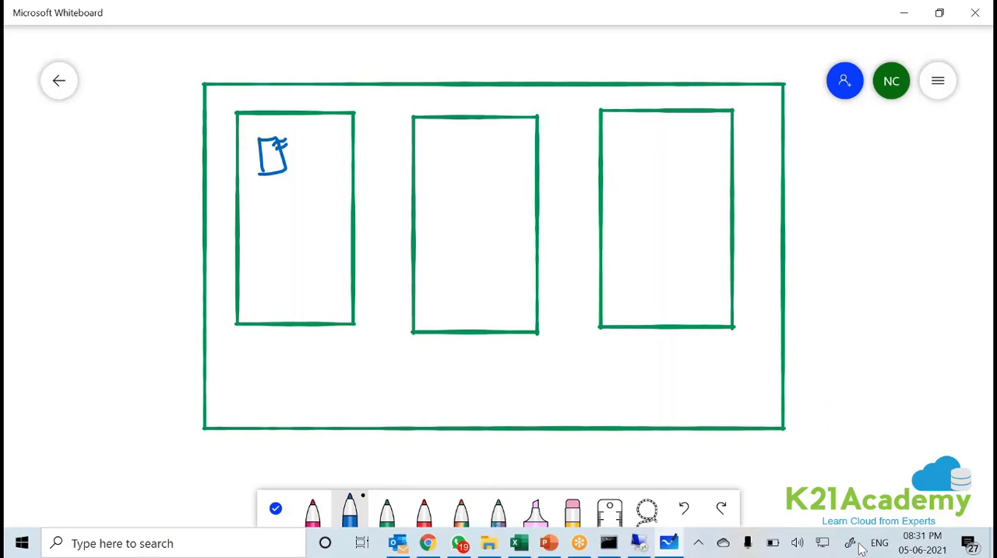
Add a labelled blue block below the volume and a pink shape with a curved arrow.
{"action": "left_click_drag", "start_coordinate": [285, 230], "coordinate": [310, 250]}
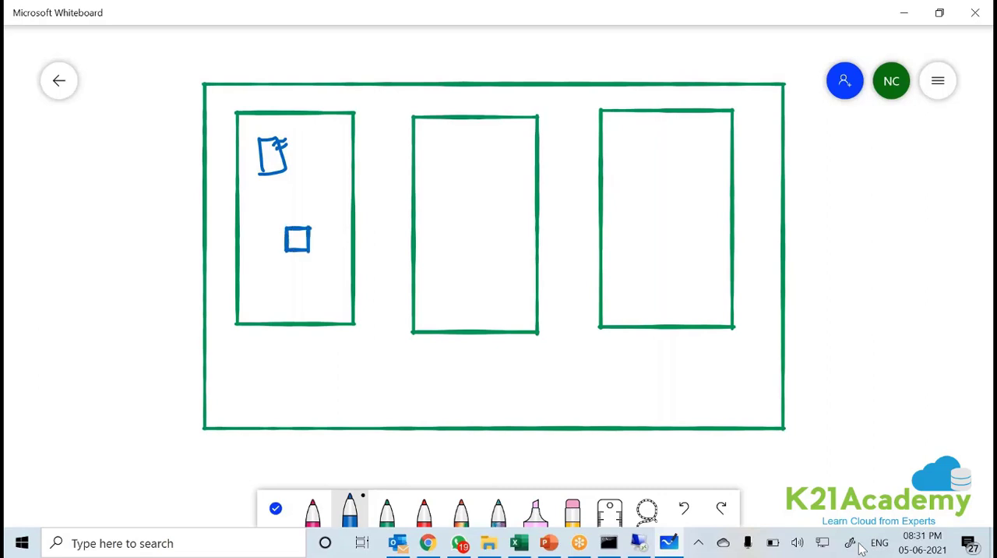
{"action": "left_click_drag", "start_coordinate": [312, 237], "coordinate": [335, 242]}
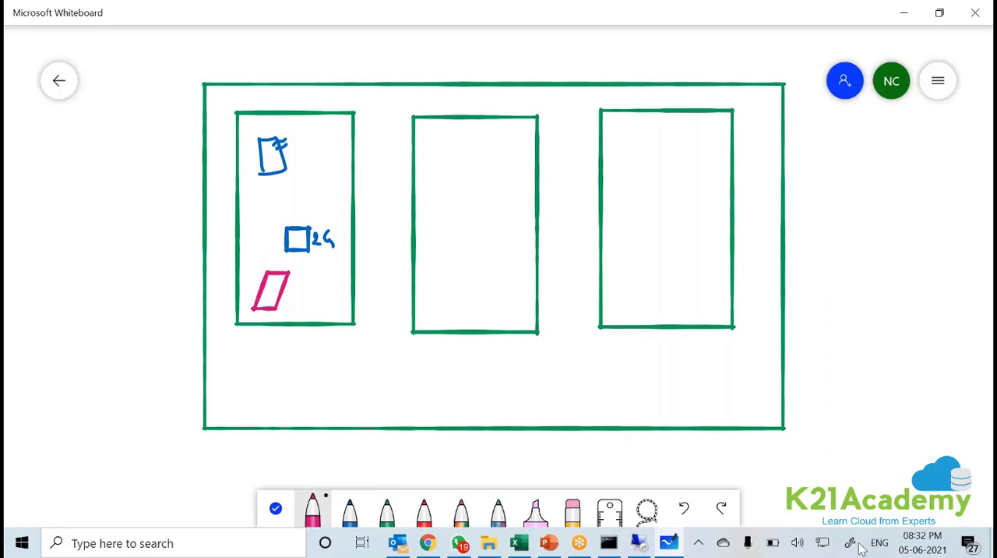
{"action": "left_click_drag", "start_coordinate": [269, 280], "coordinate": [296, 276]}
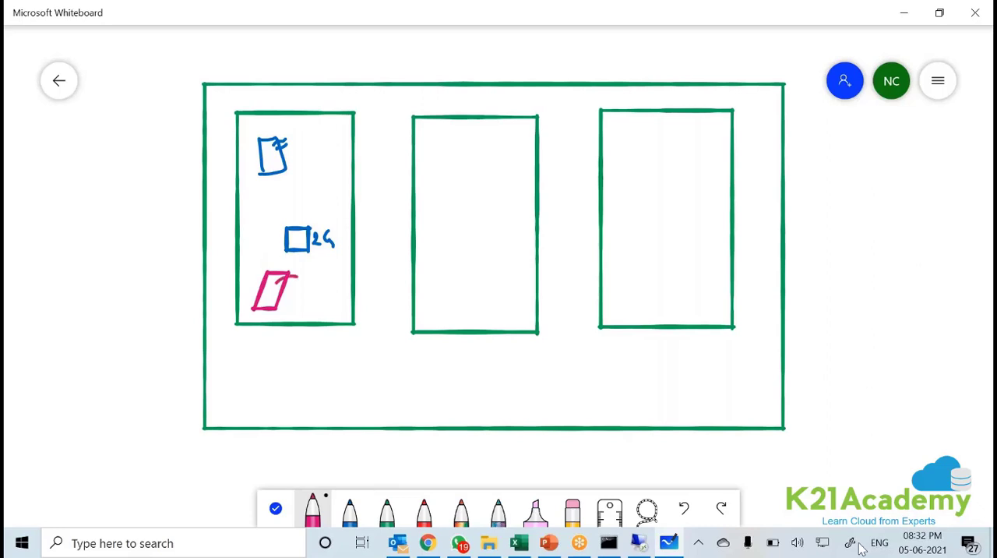
{"action": "left_click_drag", "start_coordinate": [322, 265], "coordinate": [288, 300]}
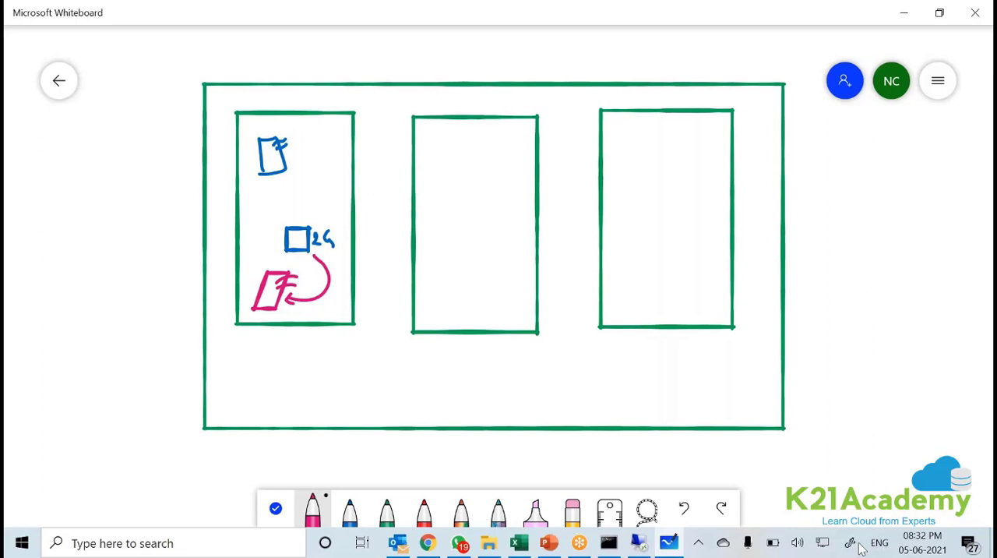
Draw a green volume in the middle box and mark it with a red 2.
{"action": "left_click", "coordinate": [387, 510]}
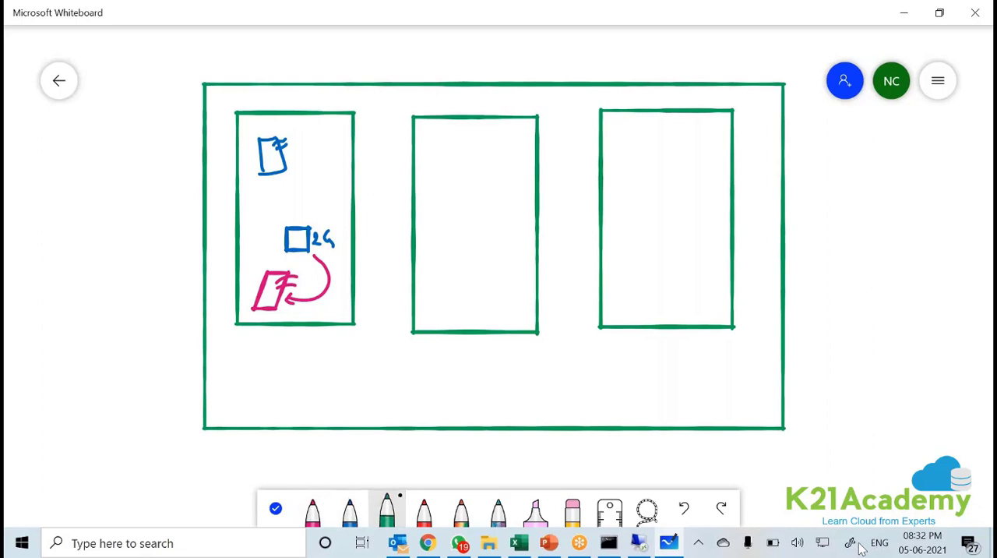
{"action": "left_click_drag", "start_coordinate": [467, 144], "coordinate": [453, 210]}
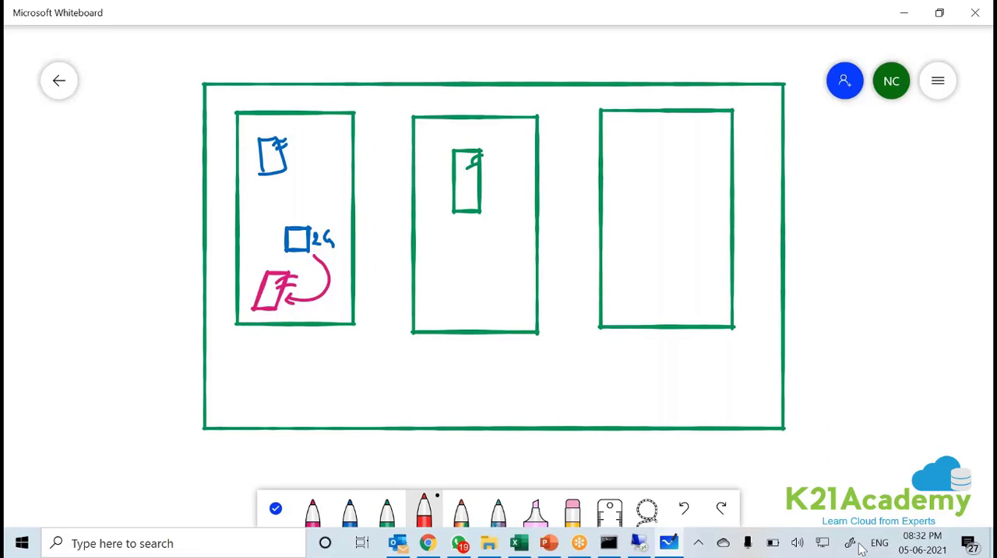
{"action": "left_click_drag", "start_coordinate": [460, 187], "coordinate": [471, 207]}
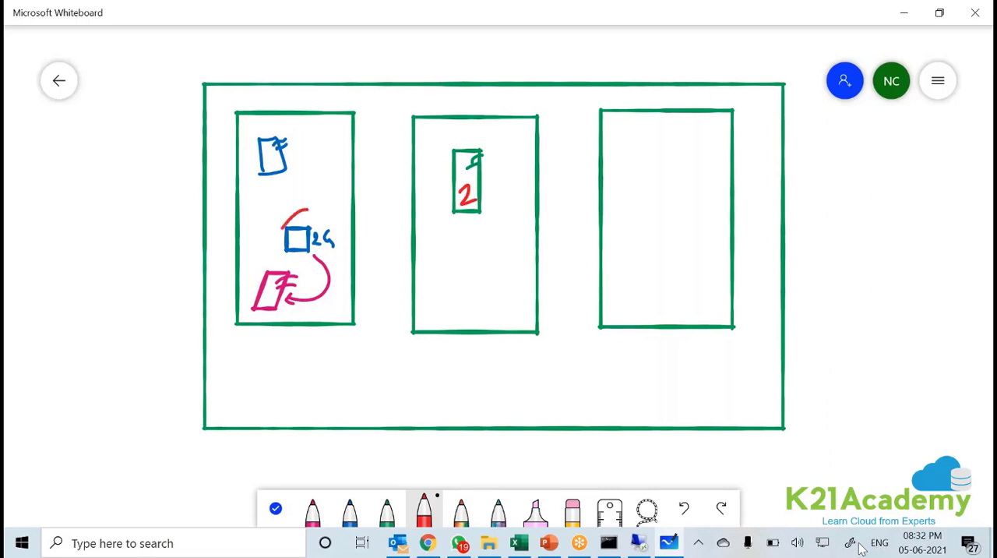
Circle the blue block in red and label the first two boxes AZ1 and AZ2.
{"action": "left_click_drag", "start_coordinate": [280, 211], "coordinate": [307, 257]}
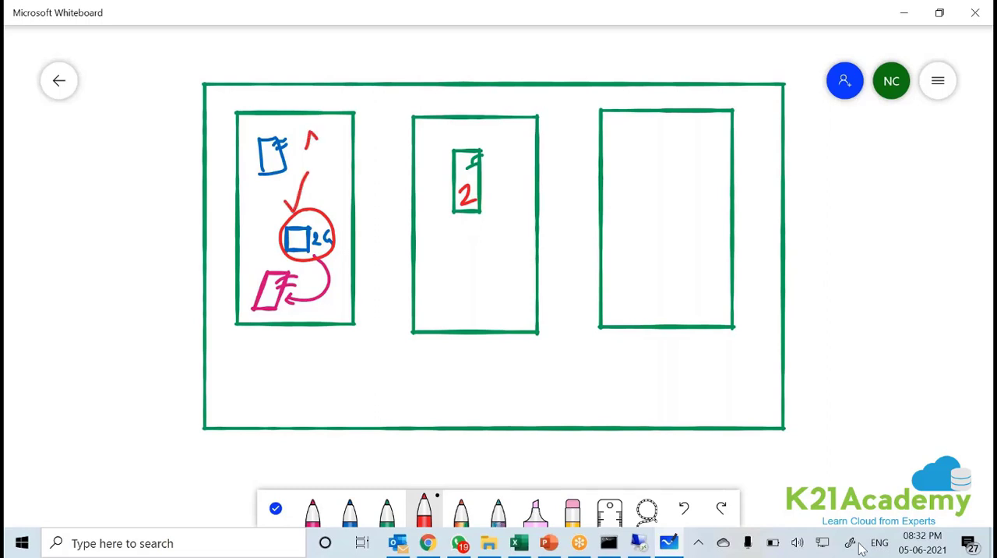
{"action": "left_click_drag", "start_coordinate": [303, 139], "coordinate": [335, 144]}
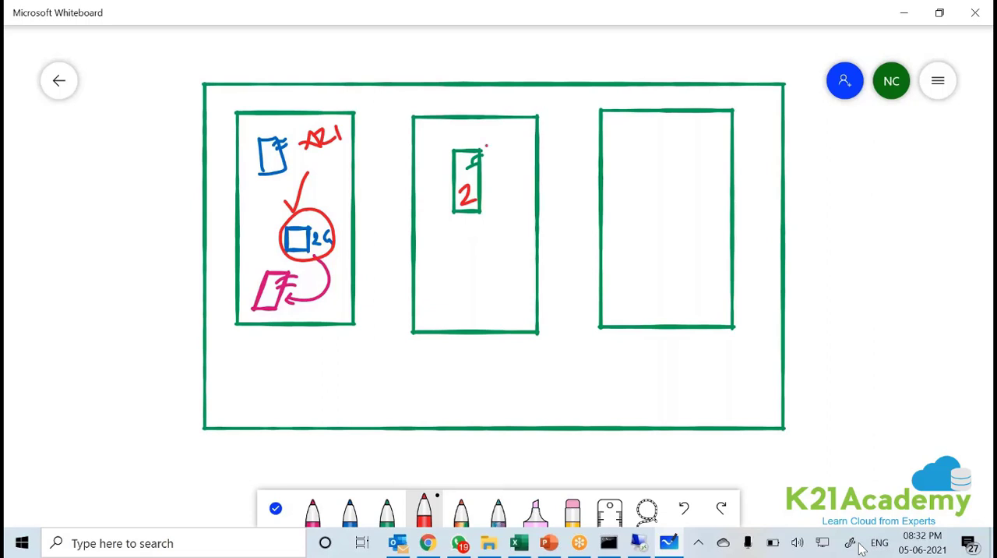
{"action": "left_click_drag", "start_coordinate": [479, 139], "coordinate": [514, 133]}
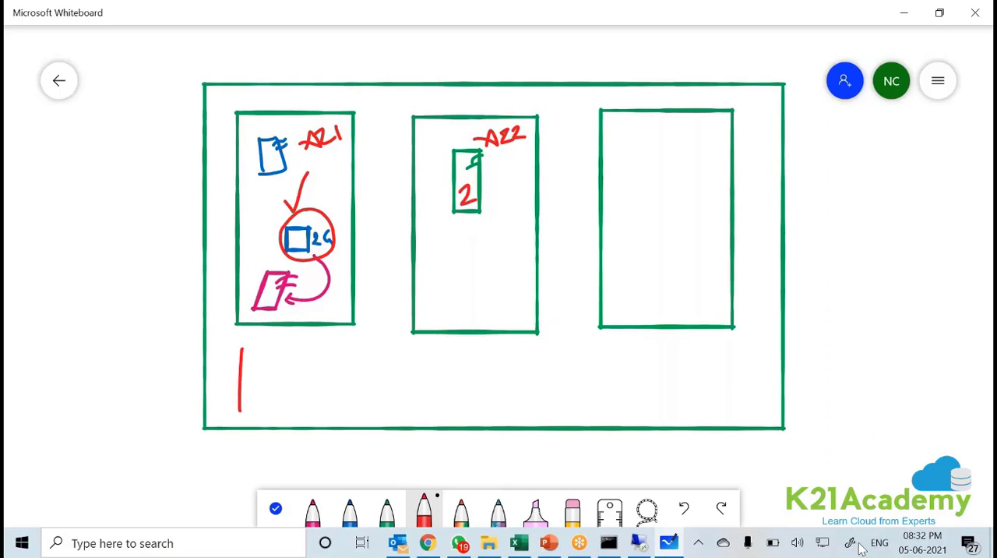
Draw a red band along the frame's bottom, write 'Snapshots' in it, and mark the blue block.
{"action": "left_click_drag", "start_coordinate": [241, 351], "coordinate": [744, 413]}
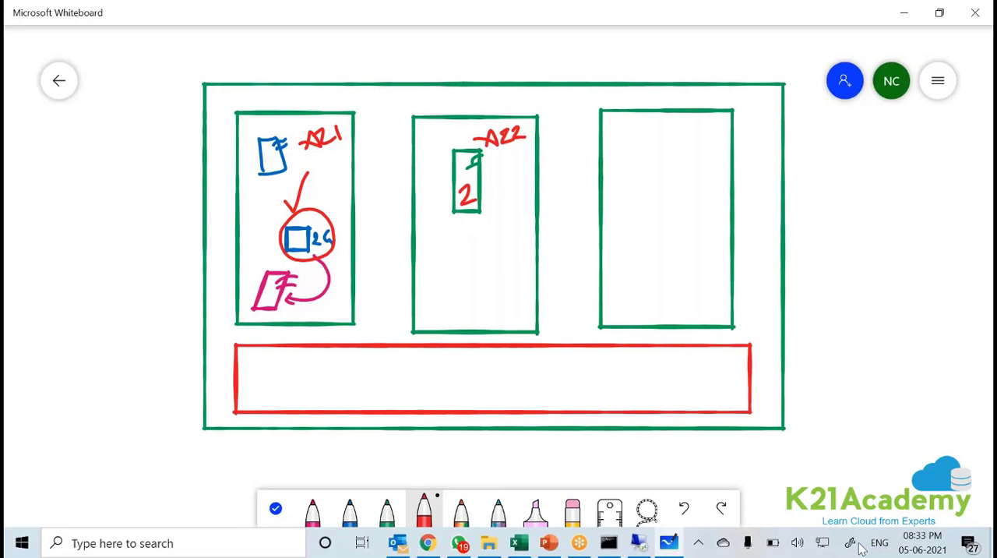
{"action": "left_click_drag", "start_coordinate": [417, 397], "coordinate": [459, 401]}
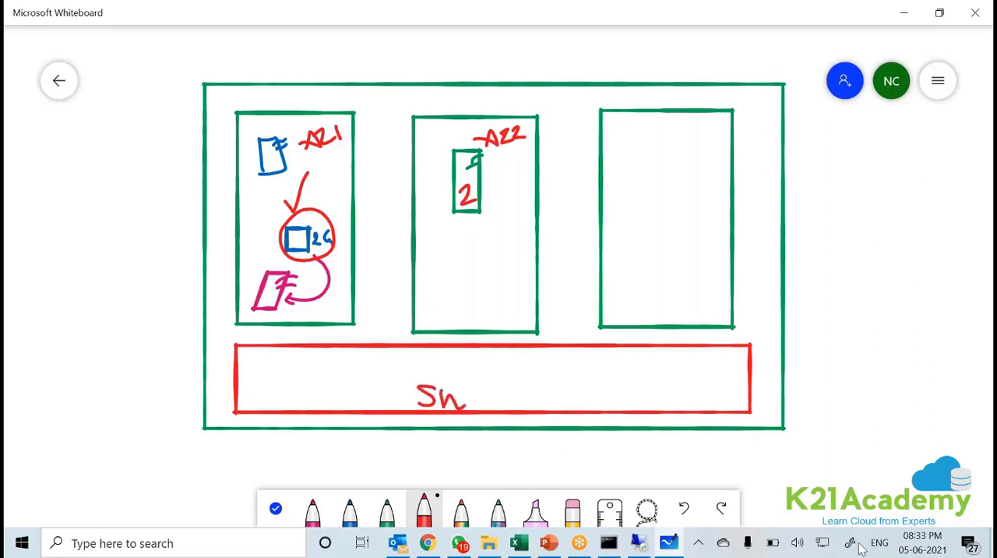
{"action": "left_click_drag", "start_coordinate": [455, 401], "coordinate": [499, 424]}
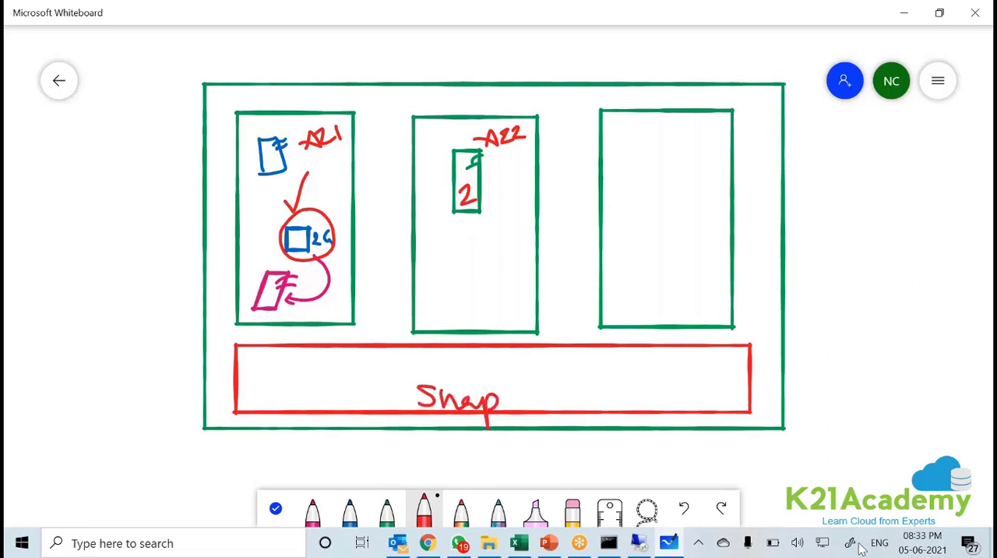
{"action": "left_click_drag", "start_coordinate": [502, 402], "coordinate": [553, 405]}
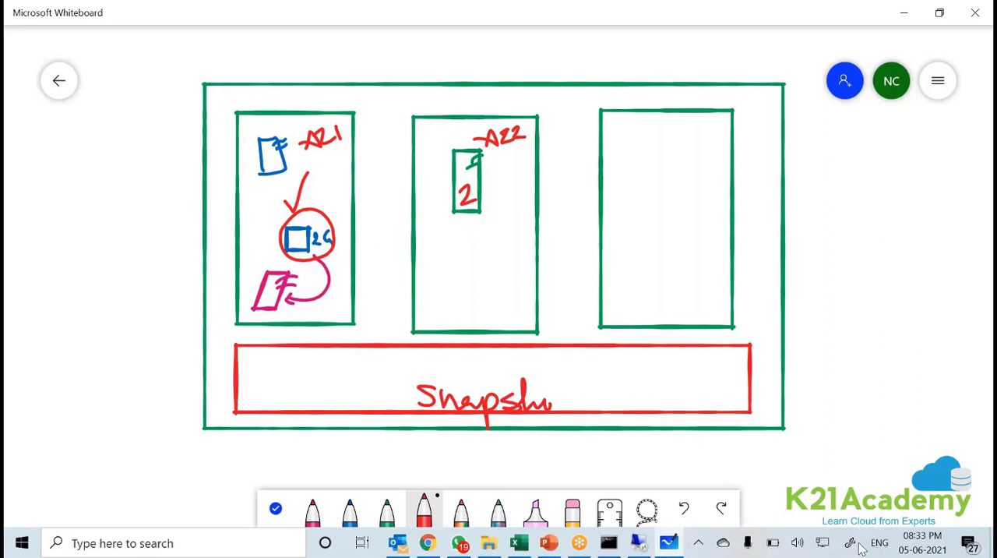
{"action": "left_click_drag", "start_coordinate": [545, 401], "coordinate": [576, 401]}
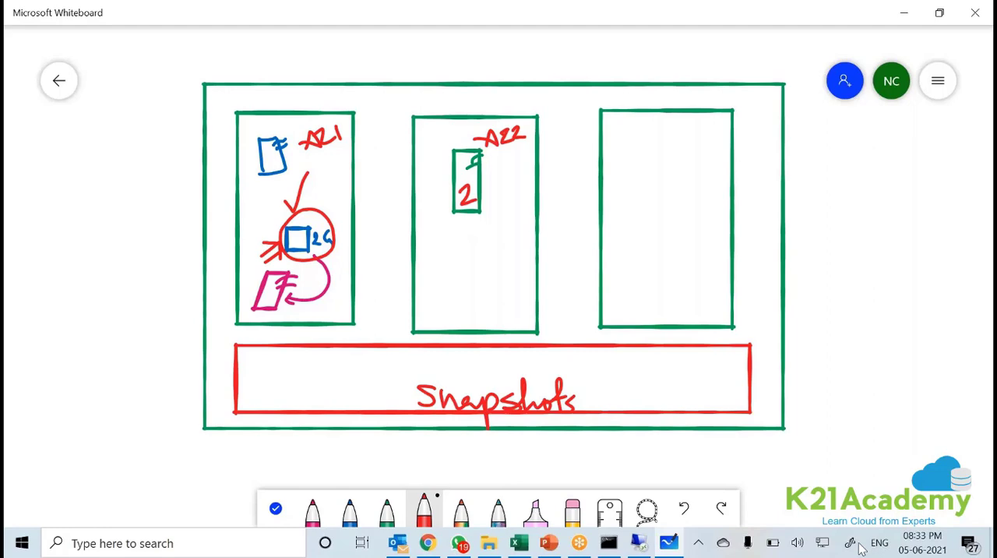
Draw red arrows and snapshot squares linking the blue block, Snapshots band and green volume.
{"action": "left_click_drag", "start_coordinate": [315, 246], "coordinate": [327, 362]}
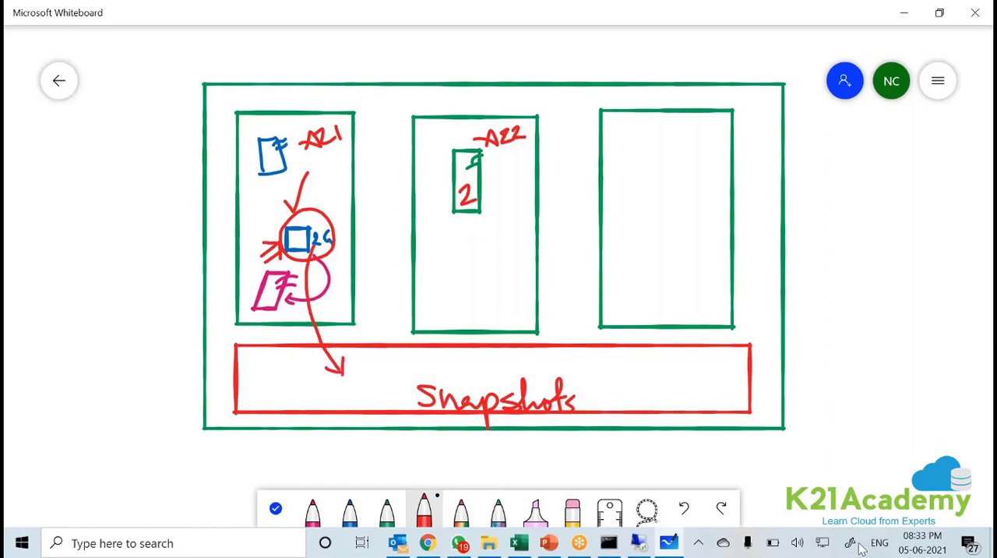
{"action": "left_click_drag", "start_coordinate": [358, 362], "coordinate": [393, 401]}
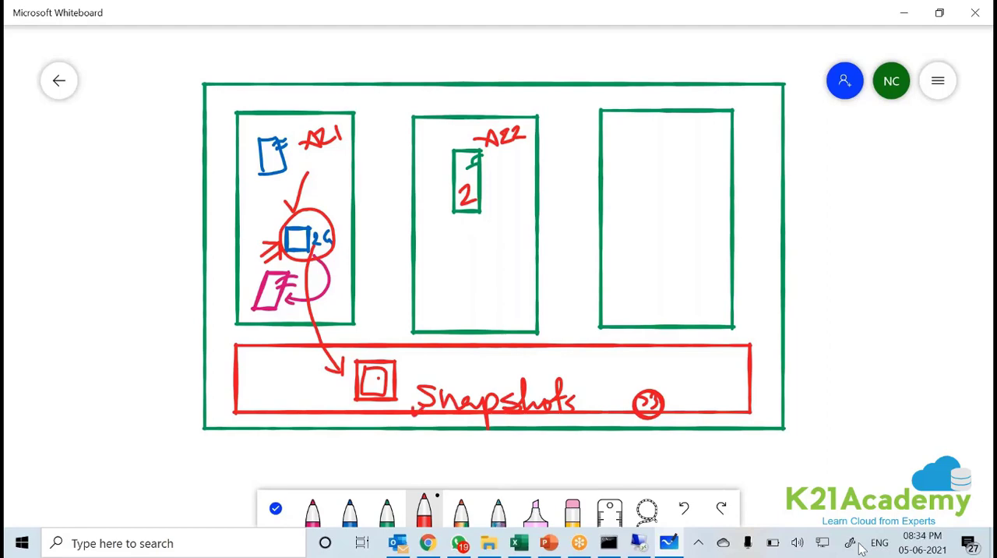
{"action": "left_click_drag", "start_coordinate": [374, 378], "coordinate": [456, 268]}
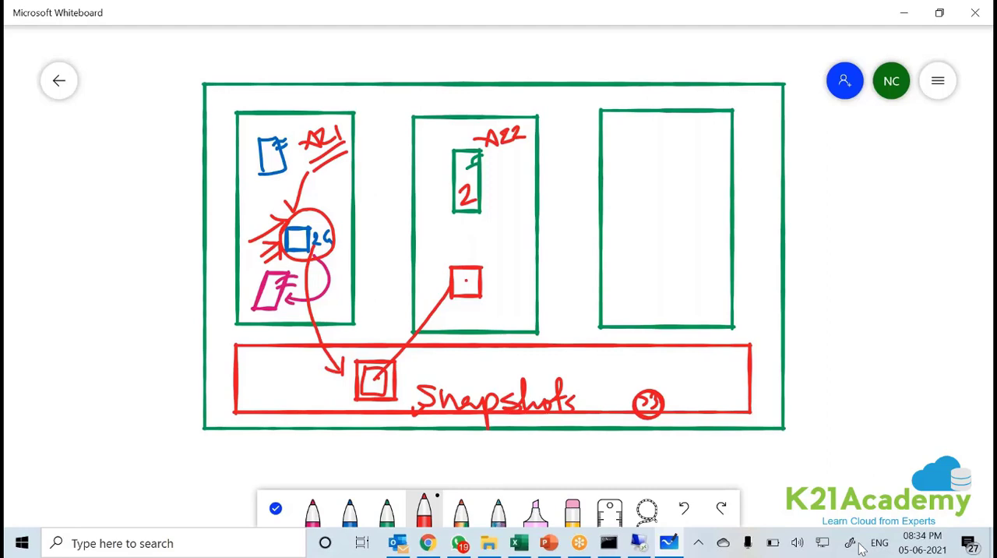
{"action": "left_click_drag", "start_coordinate": [452, 300], "coordinate": [479, 312]}
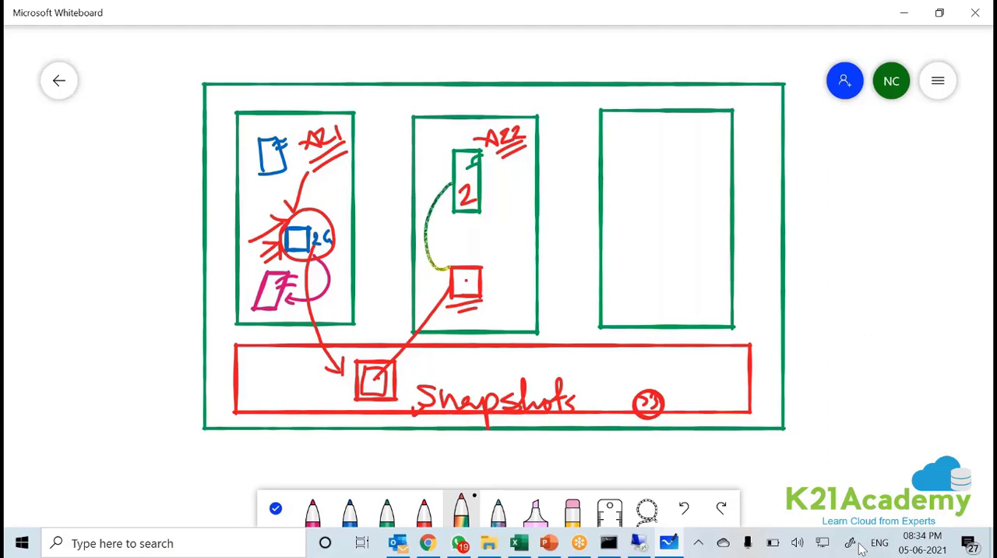
{"action": "left_click_drag", "start_coordinate": [318, 156], "coordinate": [310, 170]}
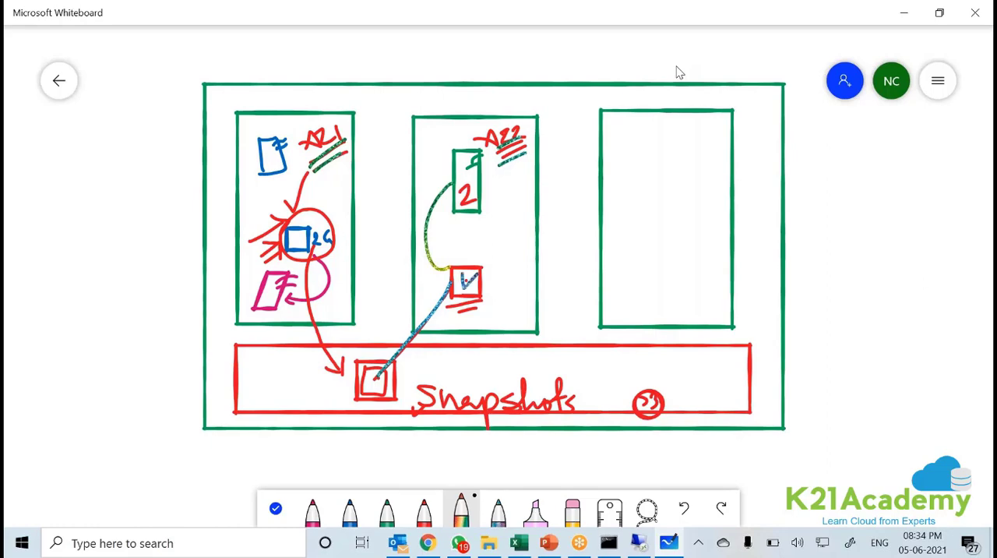
Label the third box AZ3 and zoom out.
{"action": "left_click_drag", "start_coordinate": [693, 121], "coordinate": [678, 144]}
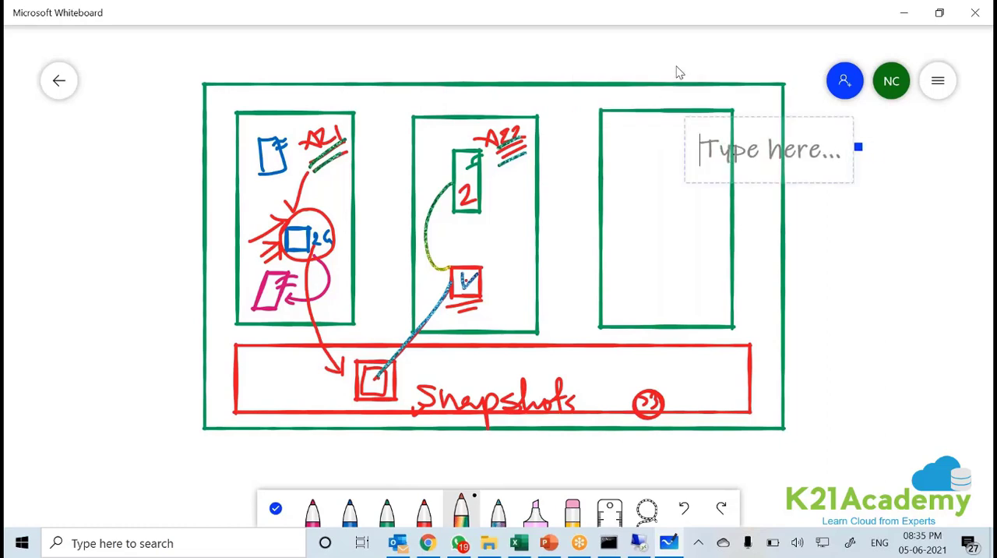
{"action": "type", "text": "AZ3"}
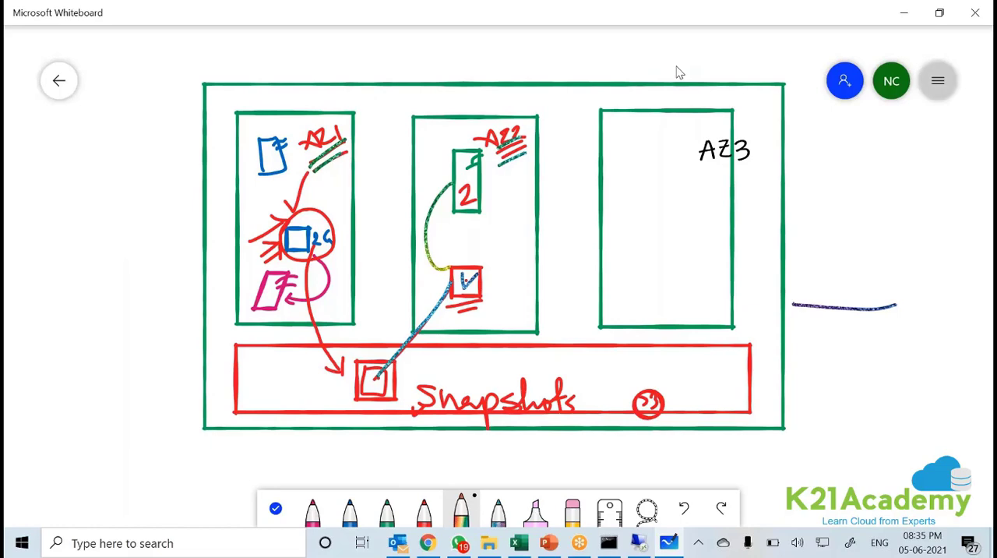
{"action": "left_click", "coordinate": [938, 80]}
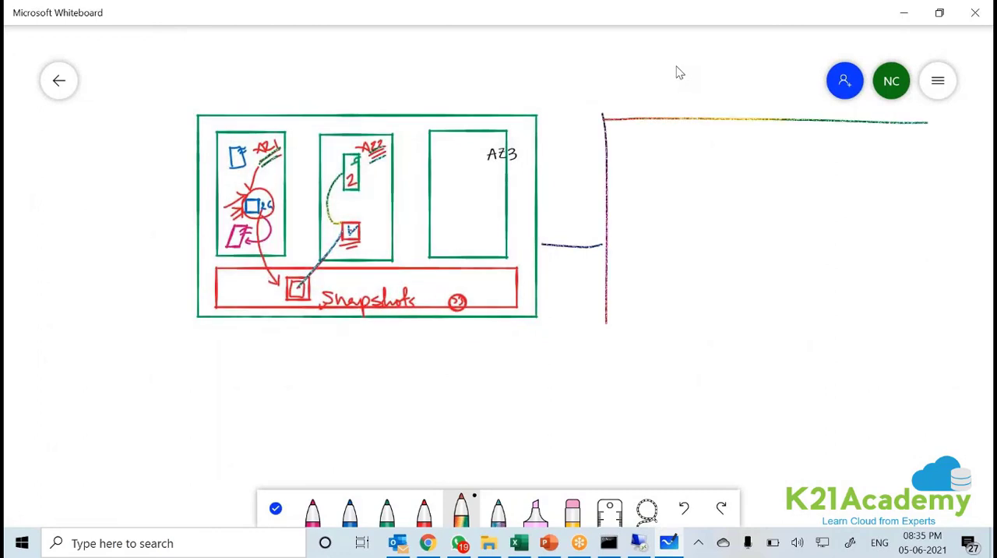
Finish the second region rectangle, label Mumbai Region and Region 2 NV, and draw its snapshots bar.
{"action": "left_click_drag", "start_coordinate": [604, 121], "coordinate": [927, 327]}
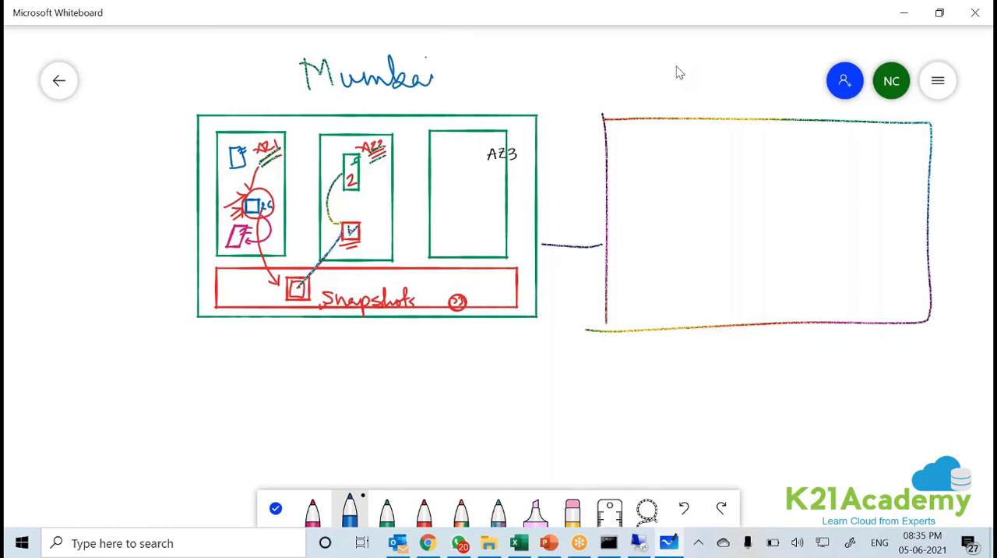
{"action": "left_click_drag", "start_coordinate": [316, 335], "coordinate": [362, 366]}
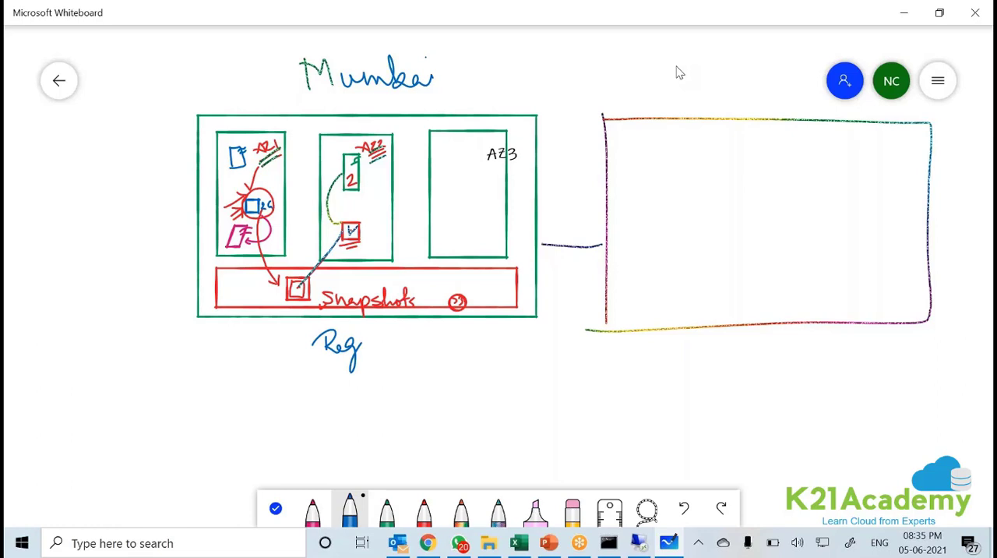
{"action": "left_click_drag", "start_coordinate": [358, 347], "coordinate": [393, 347]}
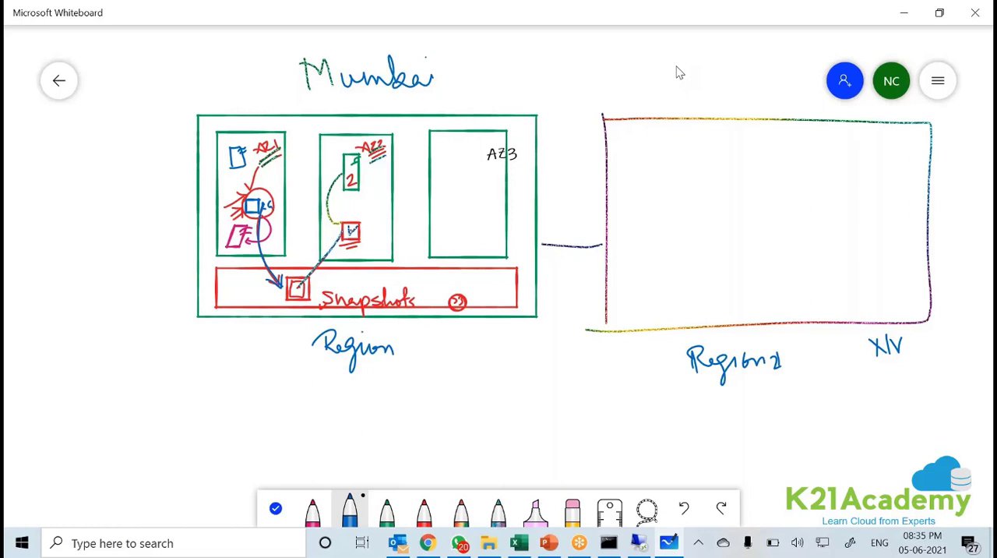
{"action": "left_click_drag", "start_coordinate": [621, 269], "coordinate": [619, 309]}
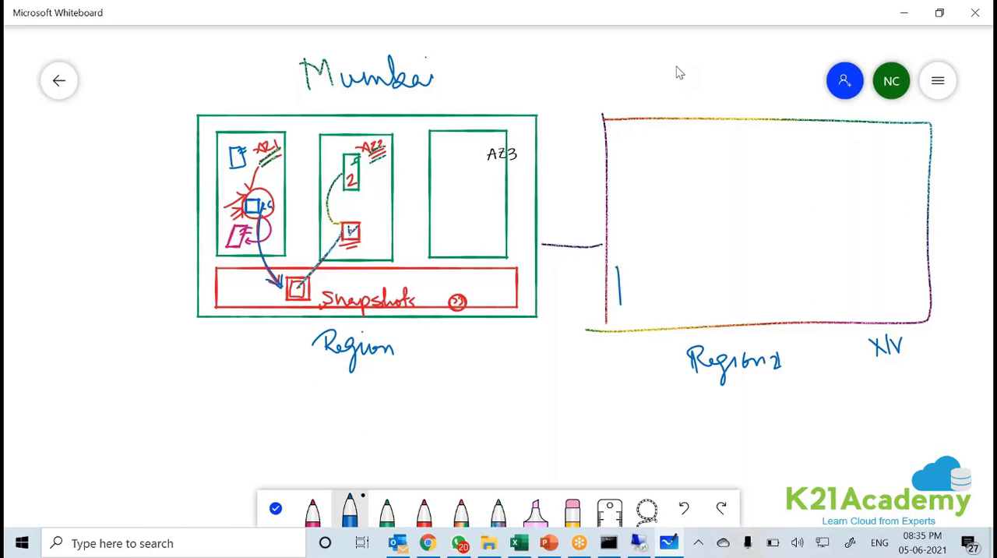
{"action": "left_click_drag", "start_coordinate": [616, 276], "coordinate": [911, 307]}
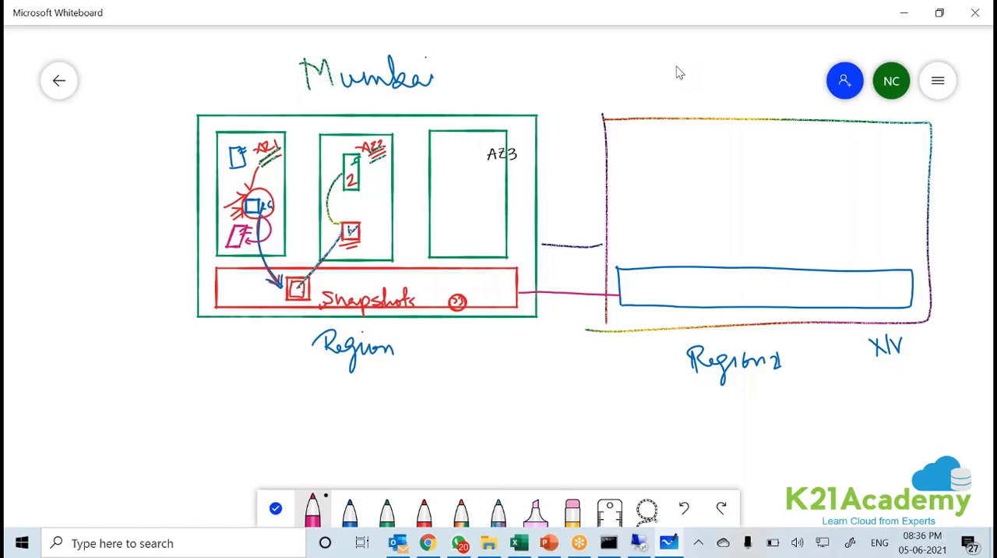
Draw six pink zone boxes in Region 2, write Snapshot, and link Mumbai's snapshot and each zone.
{"action": "left_click_drag", "start_coordinate": [638, 273], "coordinate": [664, 296]}
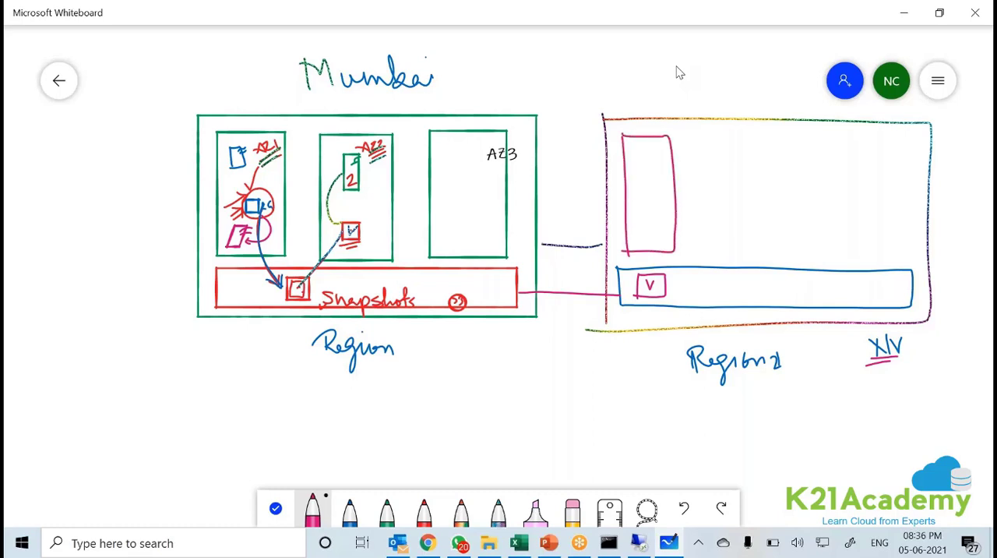
{"action": "left_click_drag", "start_coordinate": [697, 140], "coordinate": [740, 245]}
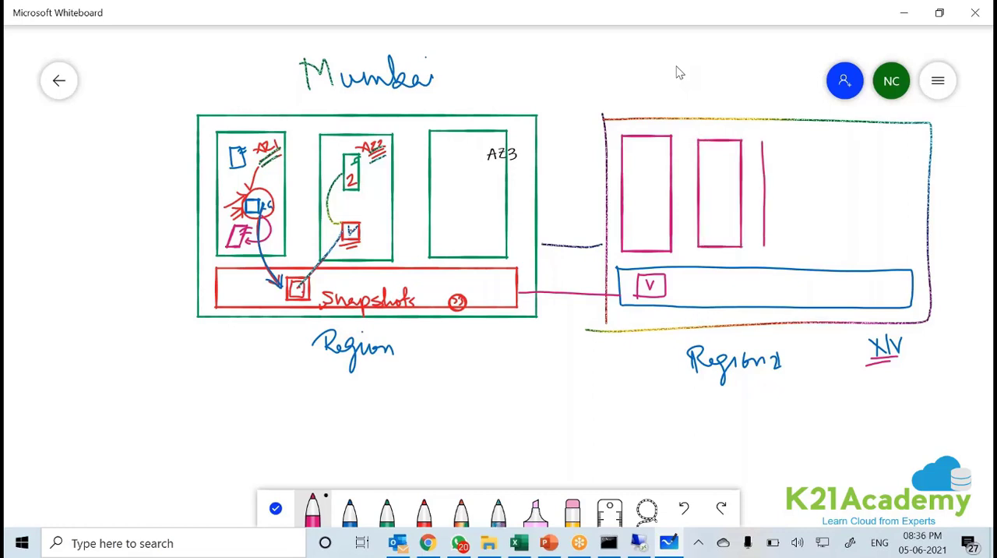
{"action": "left_click_drag", "start_coordinate": [759, 144], "coordinate": [803, 248]}
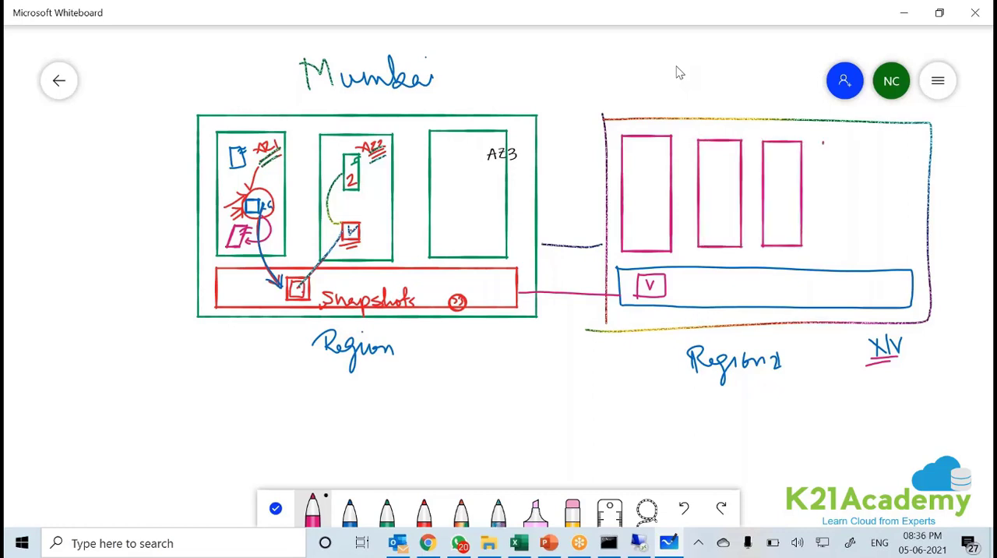
{"action": "left_click_drag", "start_coordinate": [818, 141], "coordinate": [872, 241]}
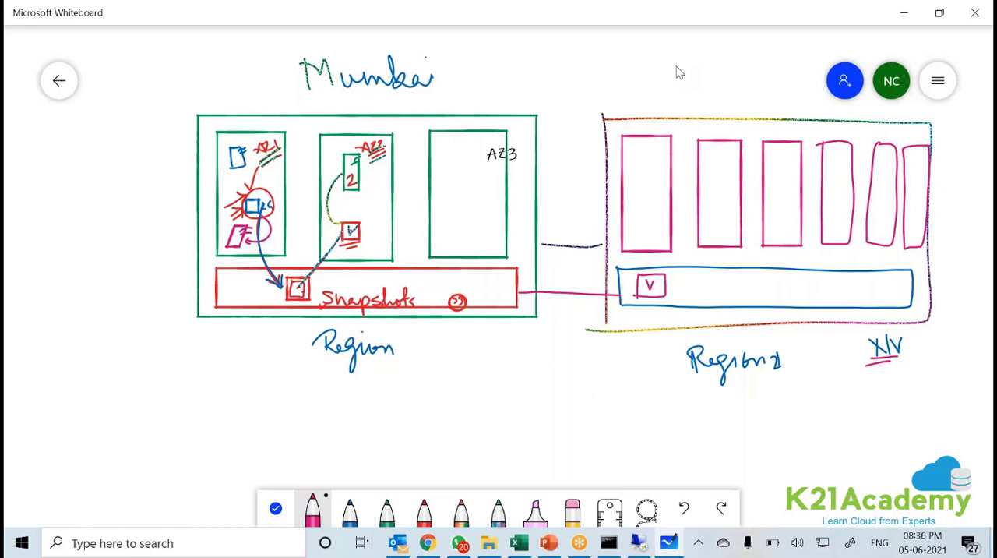
{"action": "left_click_drag", "start_coordinate": [312, 292], "coordinate": [631, 292]}
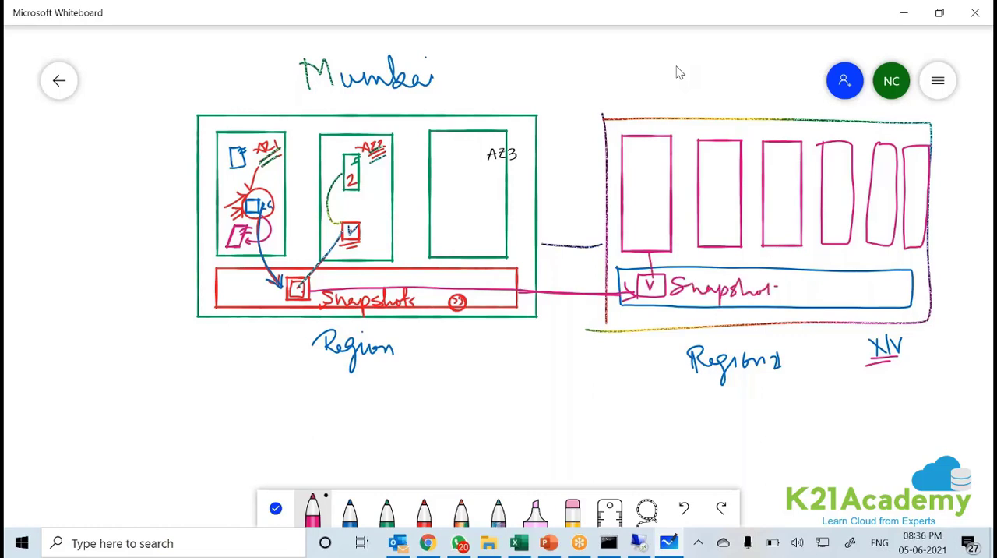
{"action": "left_click_drag", "start_coordinate": [650, 285], "coordinate": [779, 211]}
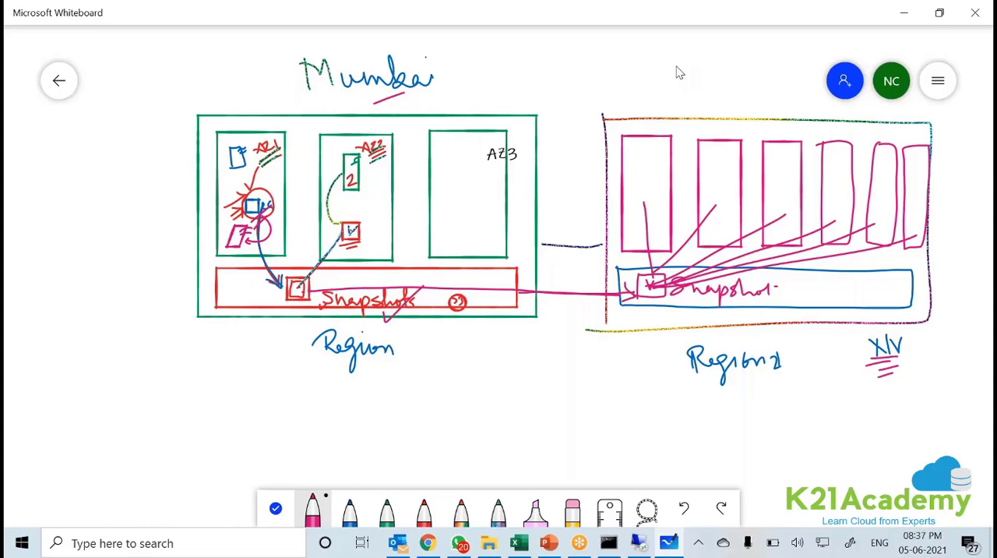
Write 'Point in time Replica' below the diagram and '2GB' beside Mumbai's volume.
{"action": "left_click_drag", "start_coordinate": [370, 409], "coordinate": [387, 455]}
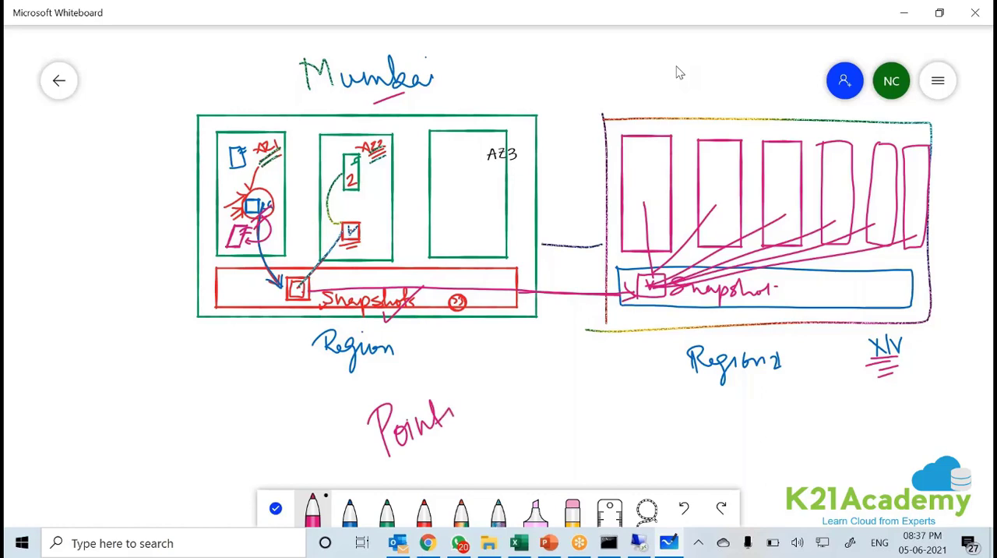
{"action": "left_click_drag", "start_coordinate": [455, 405], "coordinate": [510, 405]}
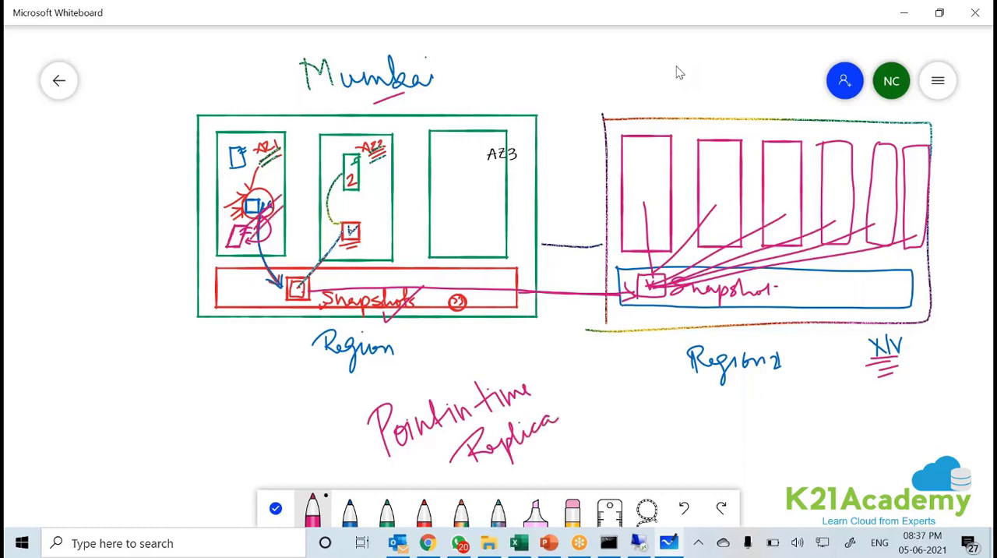
{"action": "left_click_drag", "start_coordinate": [187, 238], "coordinate": [164, 265]}
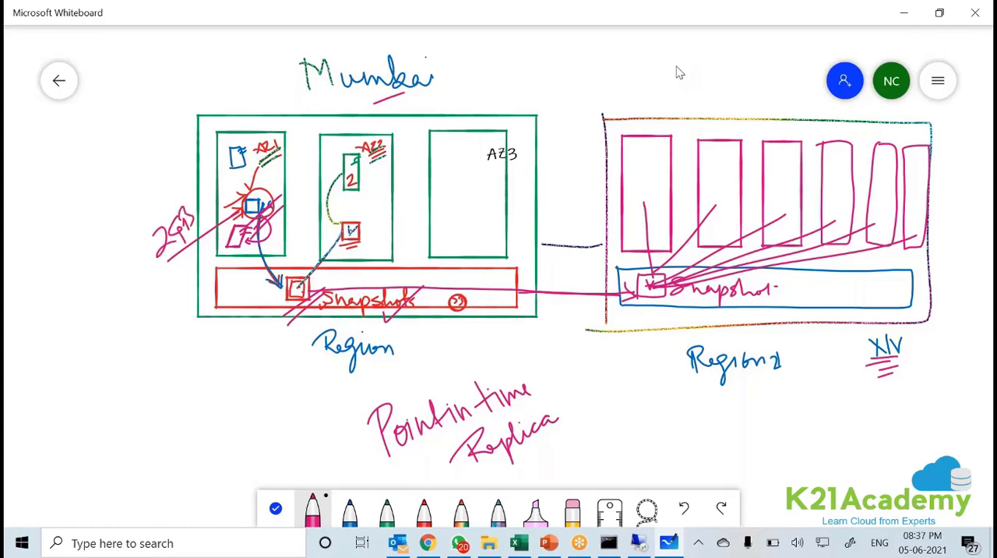
Draw a pink line from the Mumbai snapshot to a circled 2GB note below the diagram.
{"action": "left_click_drag", "start_coordinate": [303, 292], "coordinate": [245, 397]}
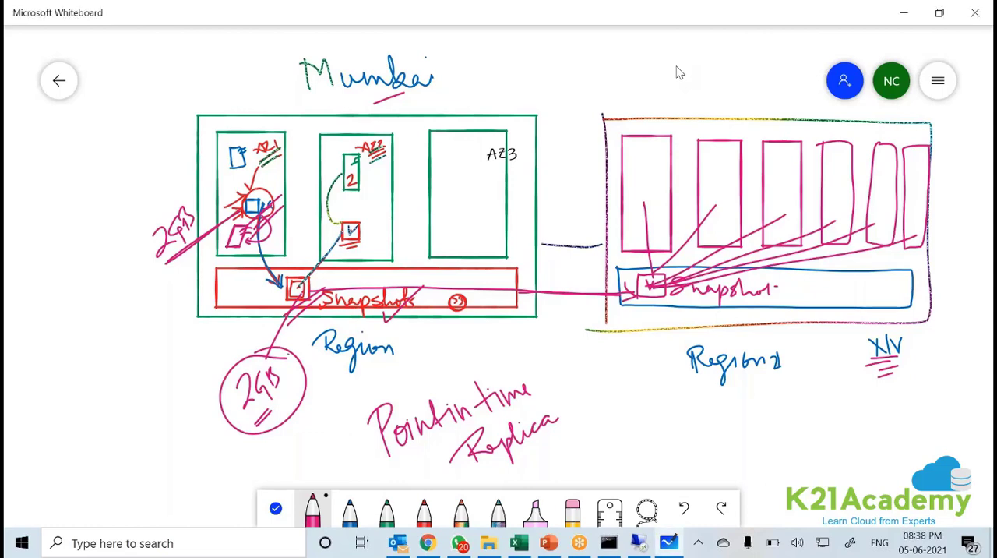
{"action": "left_click_drag", "start_coordinate": [294, 392], "coordinate": [458, 226]}
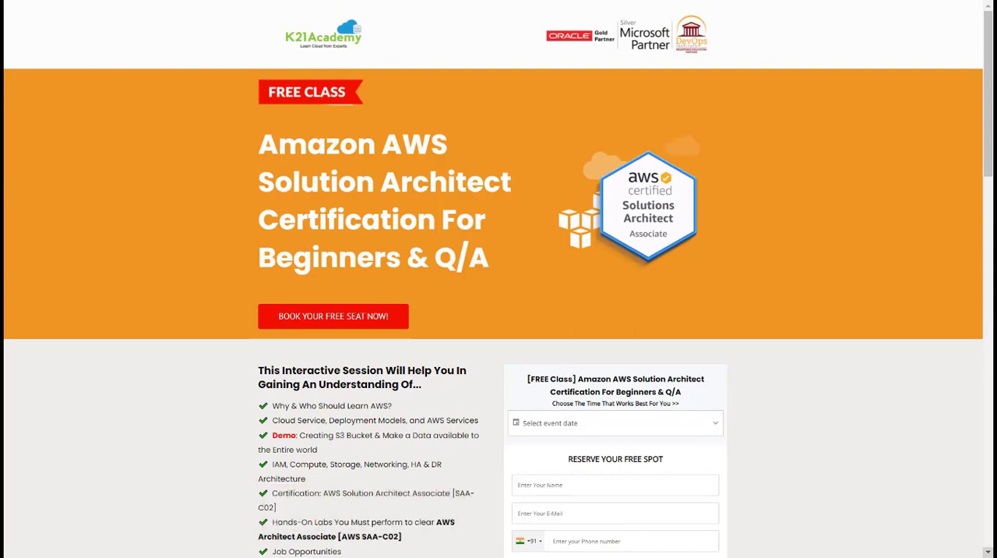
{"action": "mouse_move", "coordinate": [341, 321]}
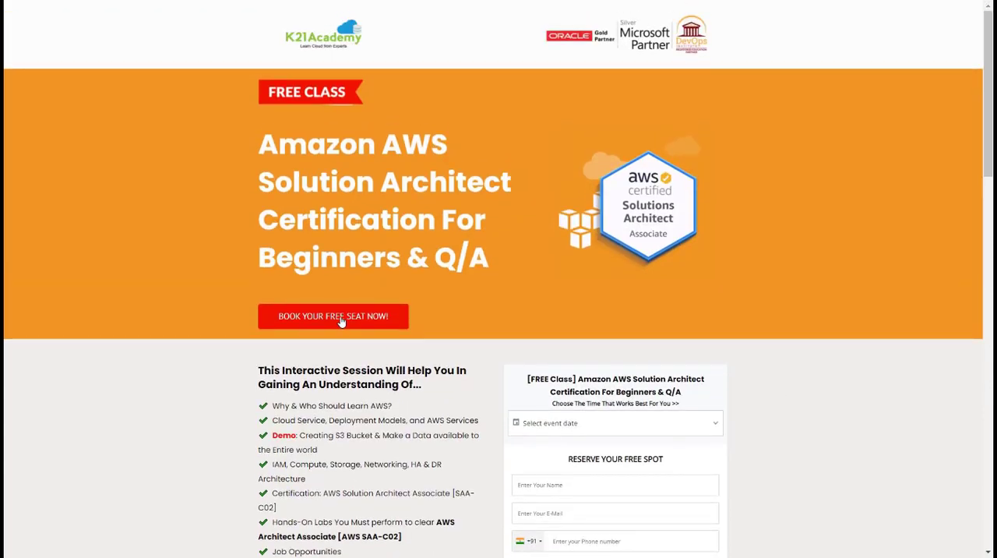
Open the 'BOOK YOUR FREE SEAT NOW!' registration popup for the AWS Solution Architect class.
{"action": "left_click", "coordinate": [333, 315]}
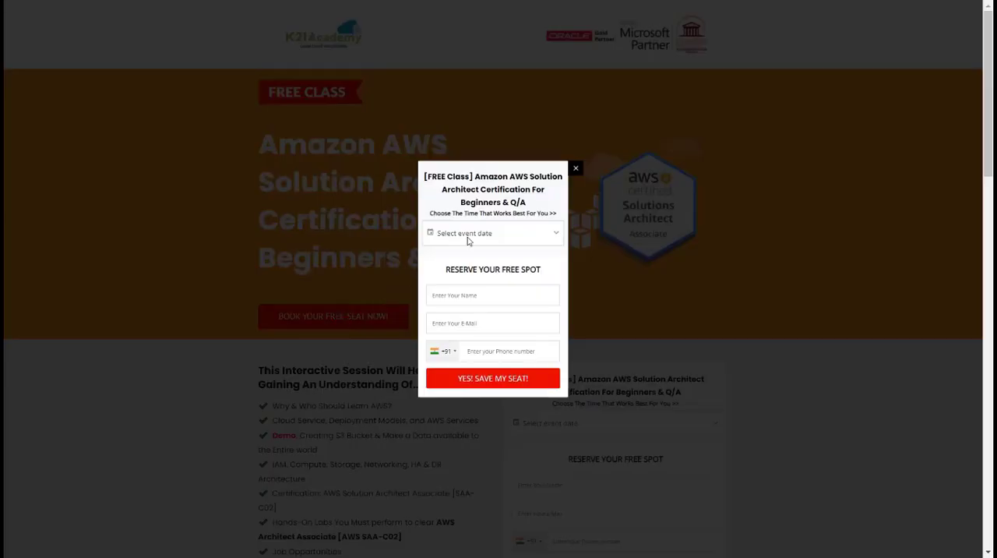
Pick the 19 March 2022 class date, fill in contact details, and save the seat.
{"action": "left_click", "coordinate": [492, 233]}
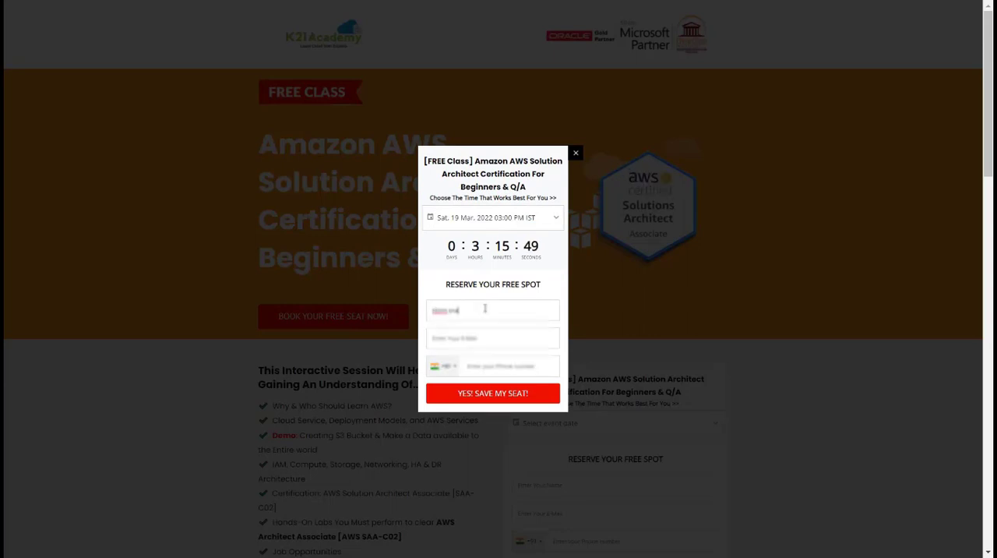
{"action": "left_click", "coordinate": [491, 393]}
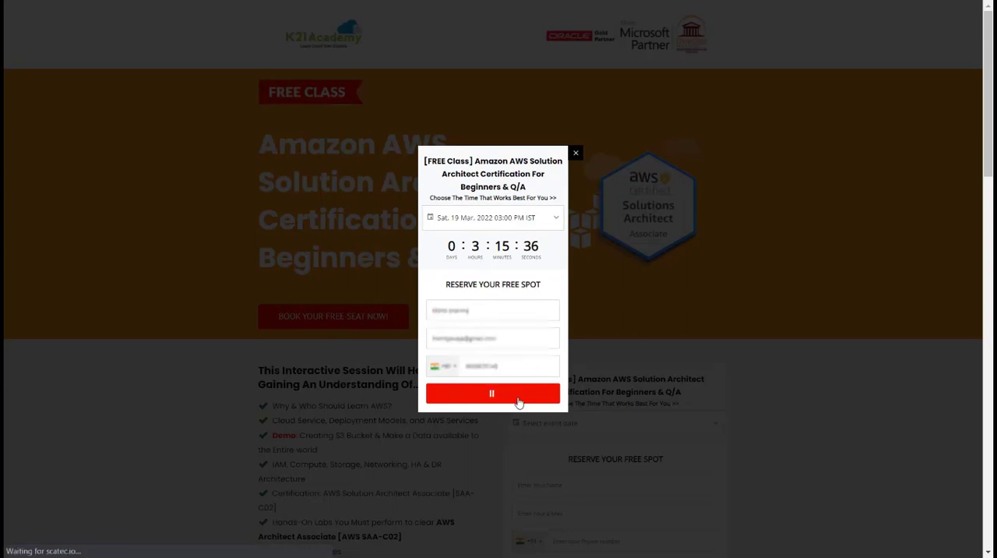
{"action": "left_click", "coordinate": [493, 392]}
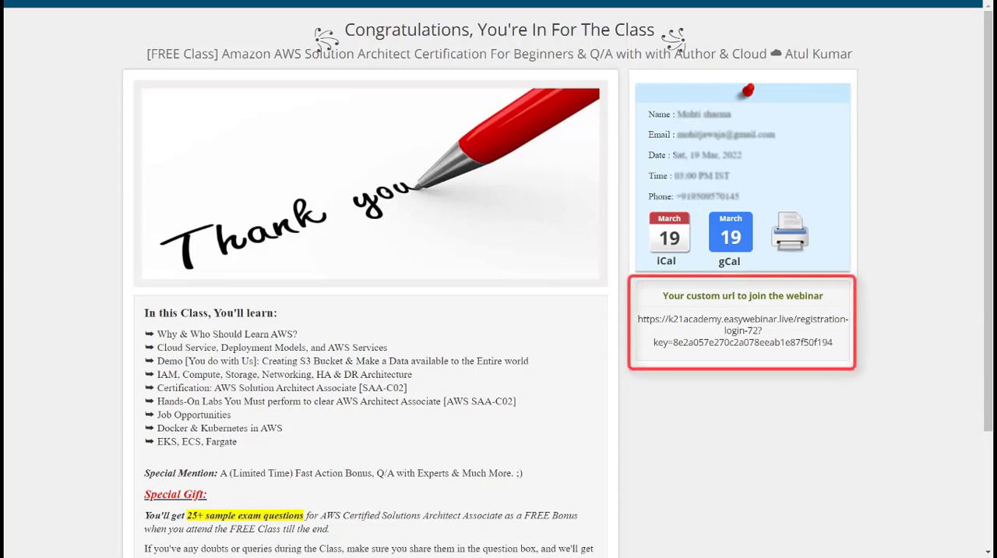